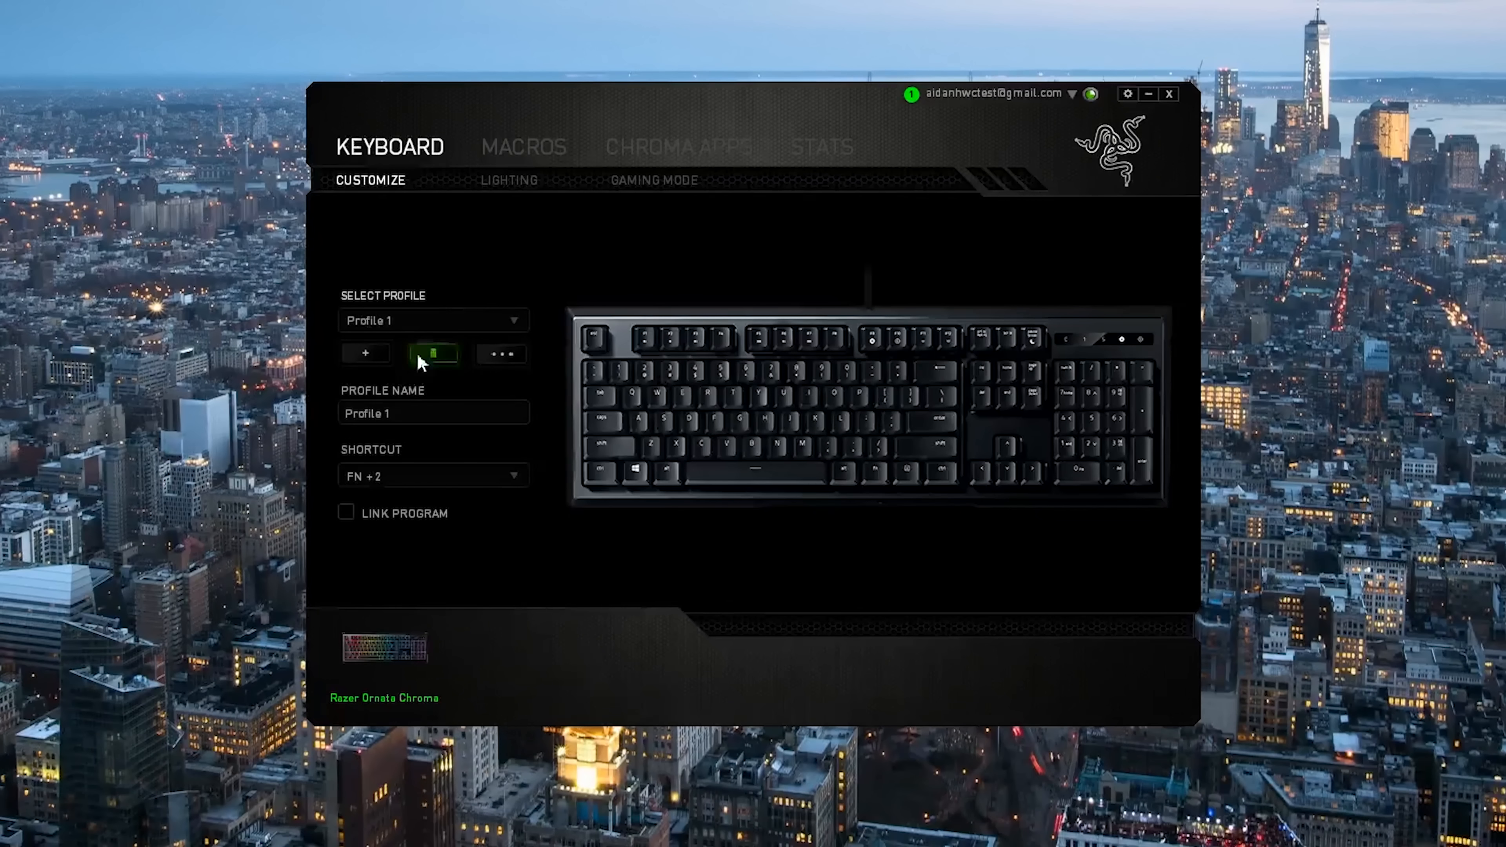
- Browse the saved profiles, then toggle the keyboard's Gaming Mode on and back off
left_click(432, 320)
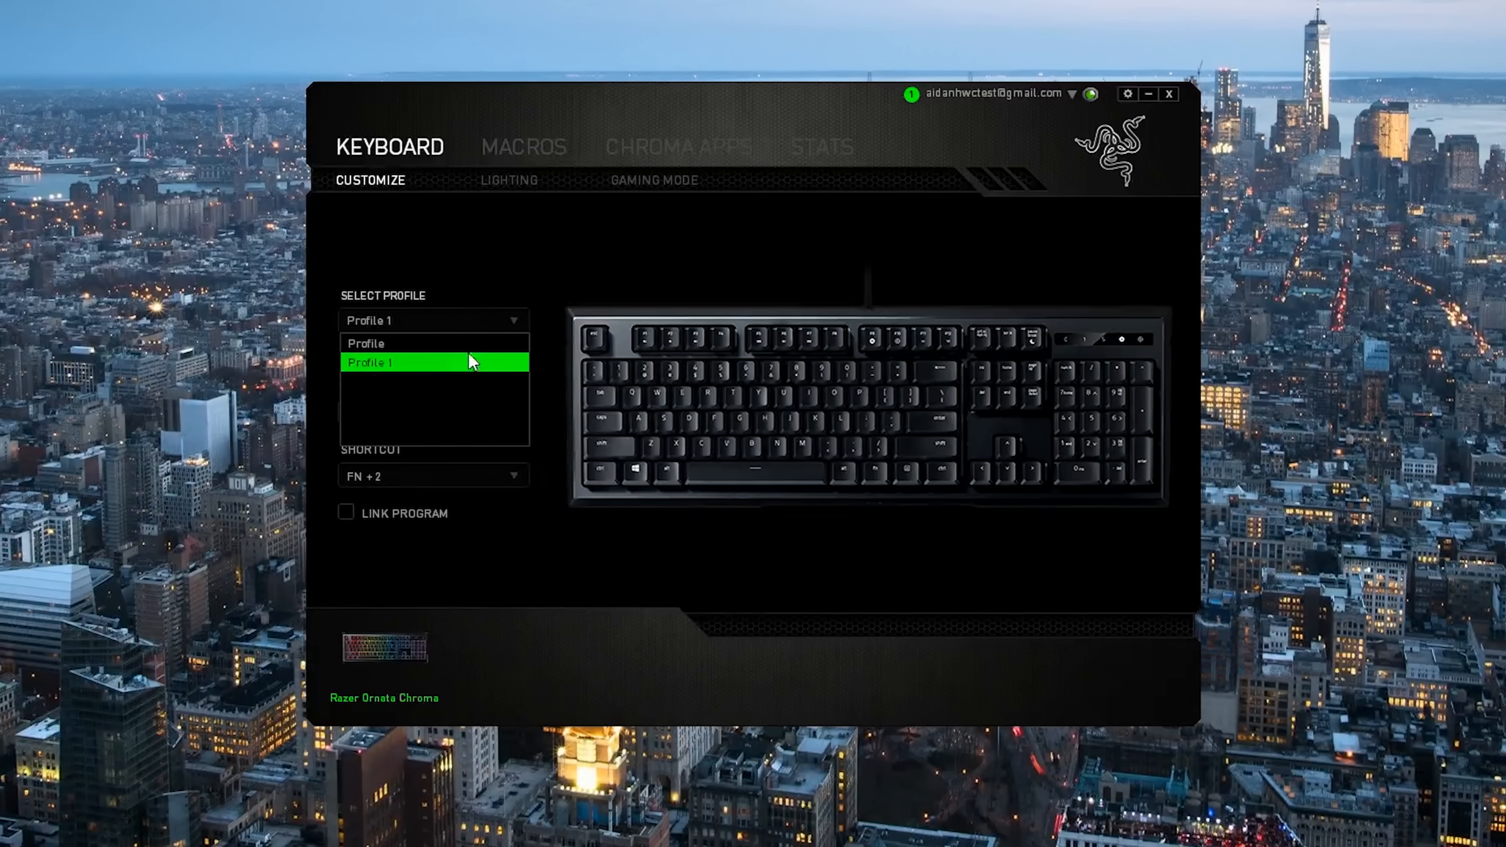
left_click(653, 180)
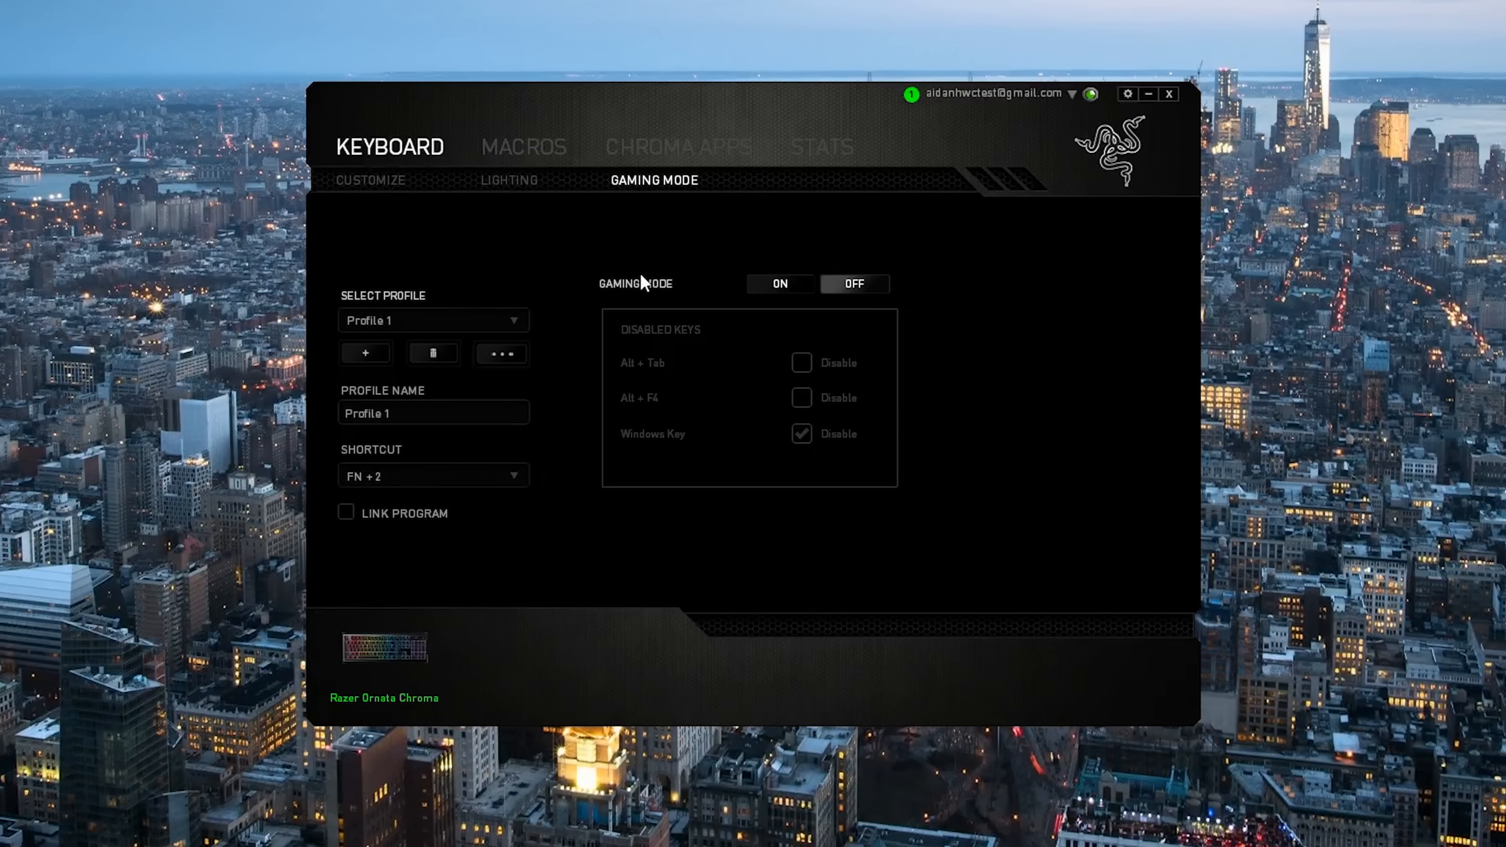
left_click(779, 284)
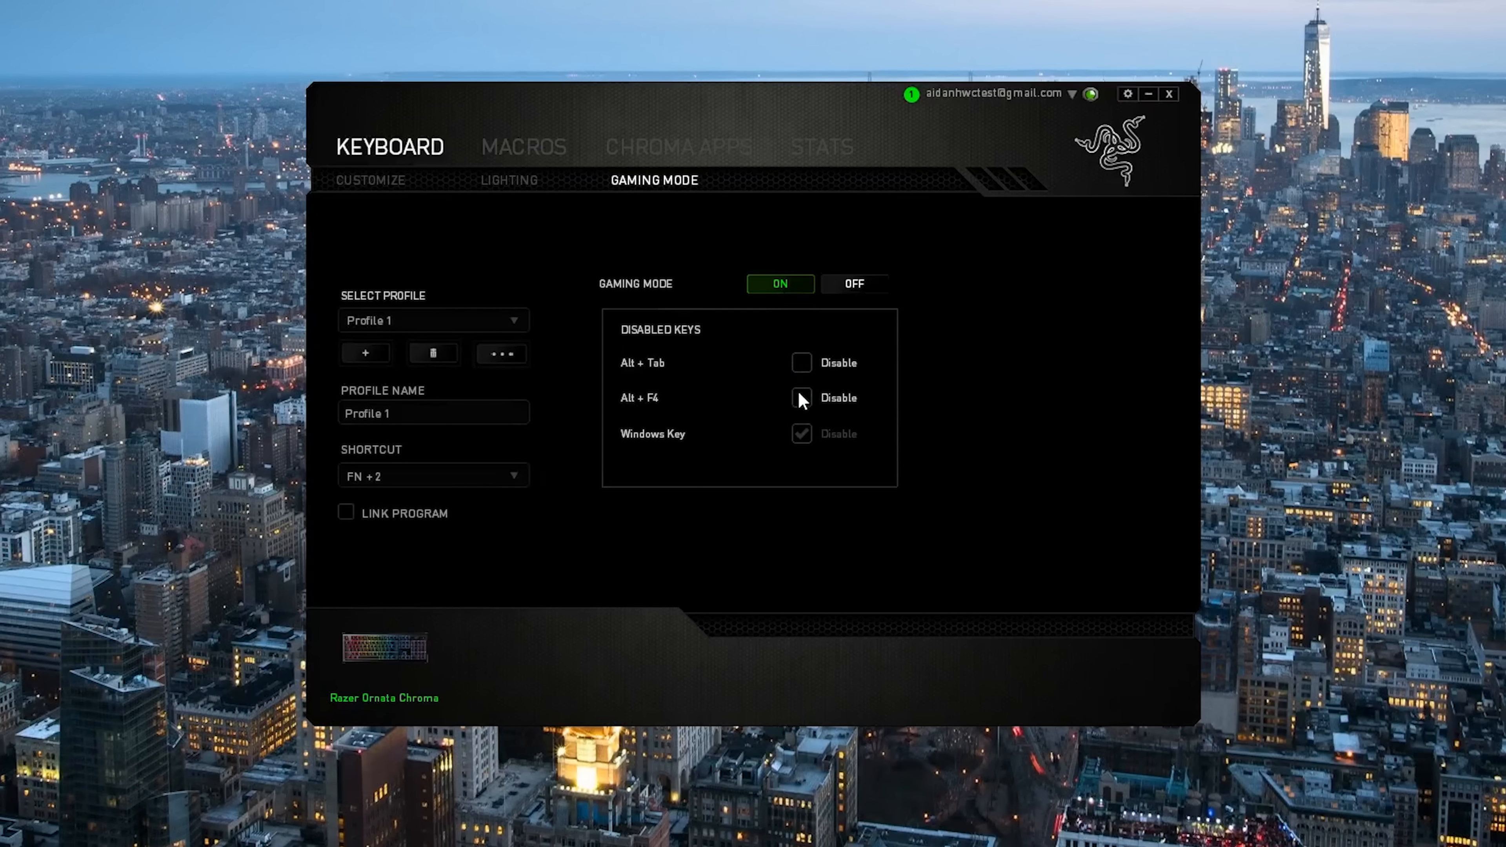
left_click(851, 283)
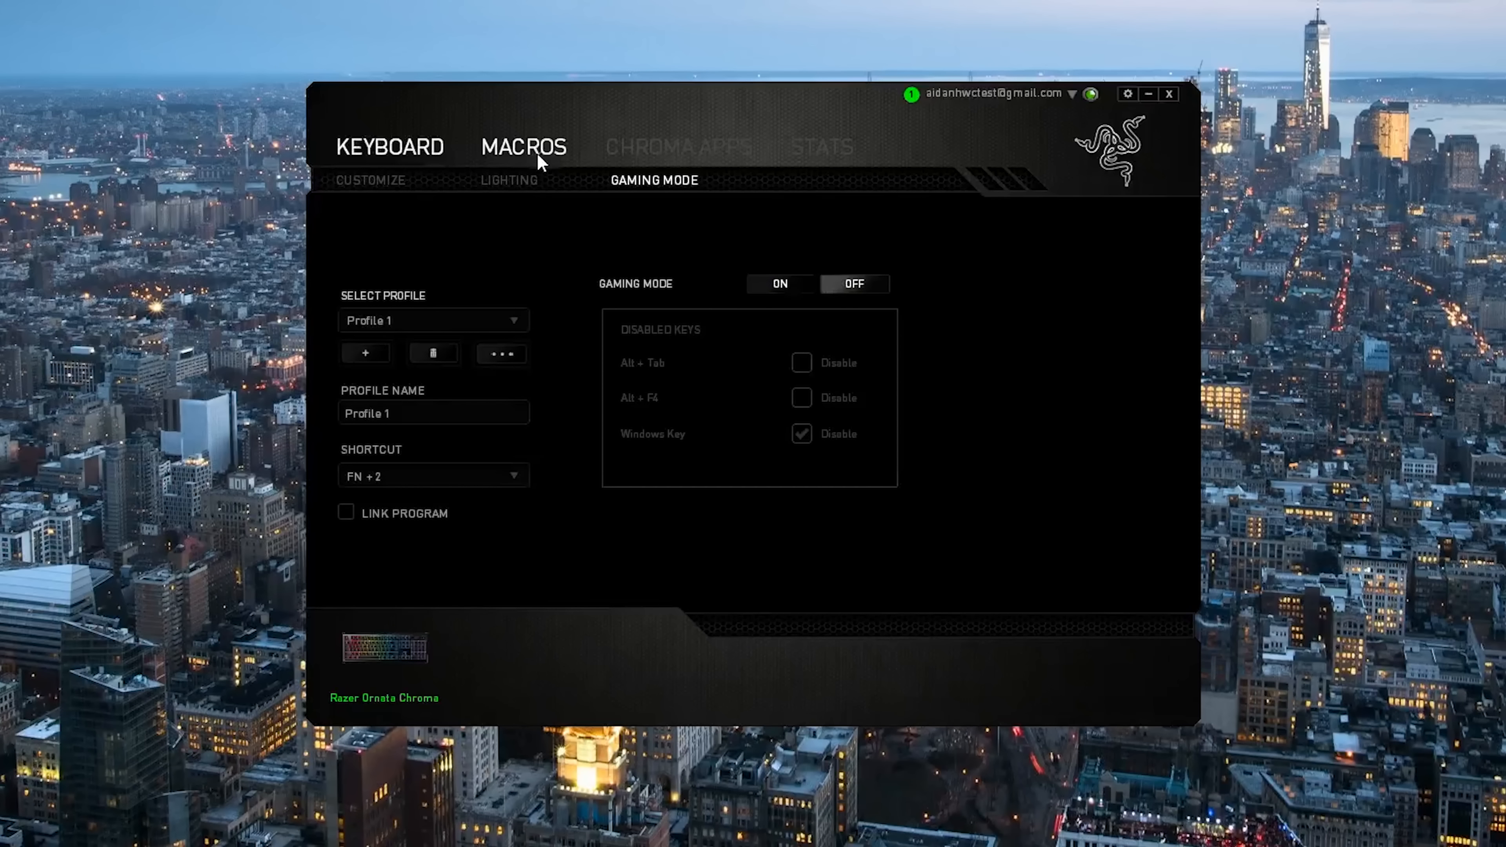
- Review the Macros and Chroma Apps sections, then bring up the keyboard usage Stats
left_click(523, 147)
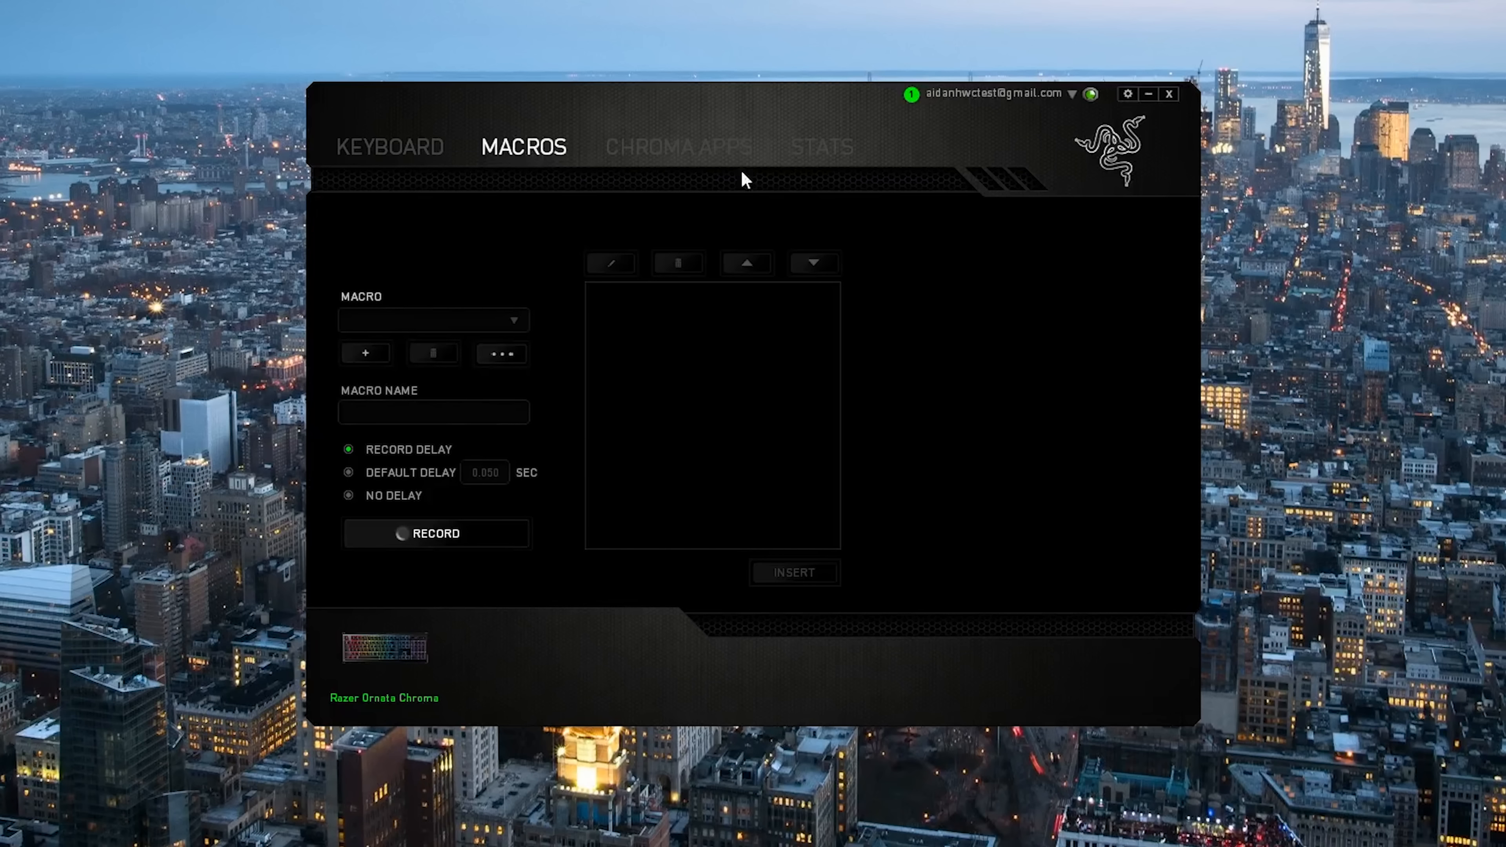
left_click(677, 147)
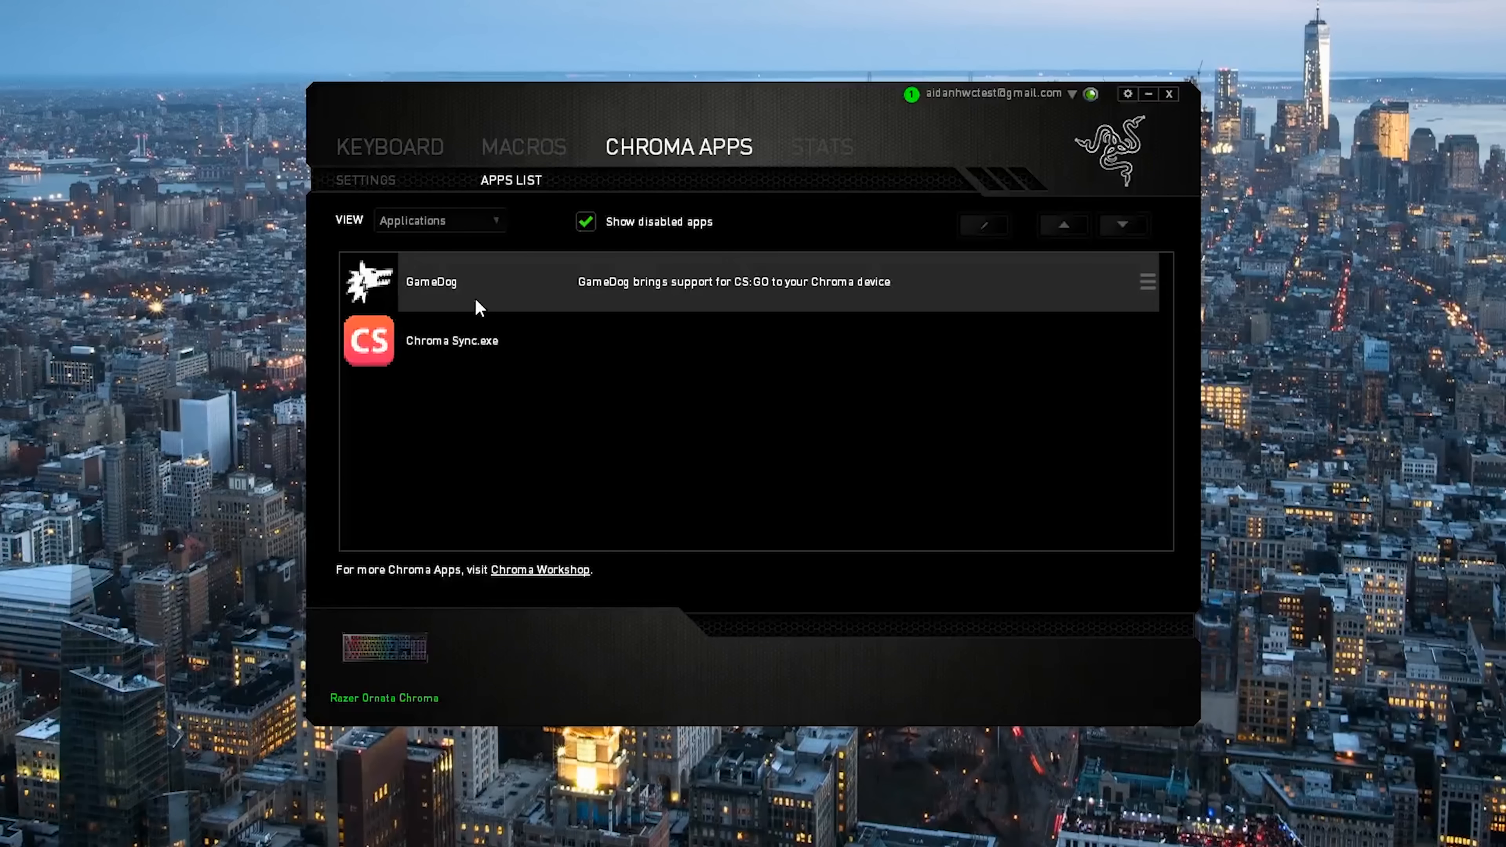
left_click(821, 147)
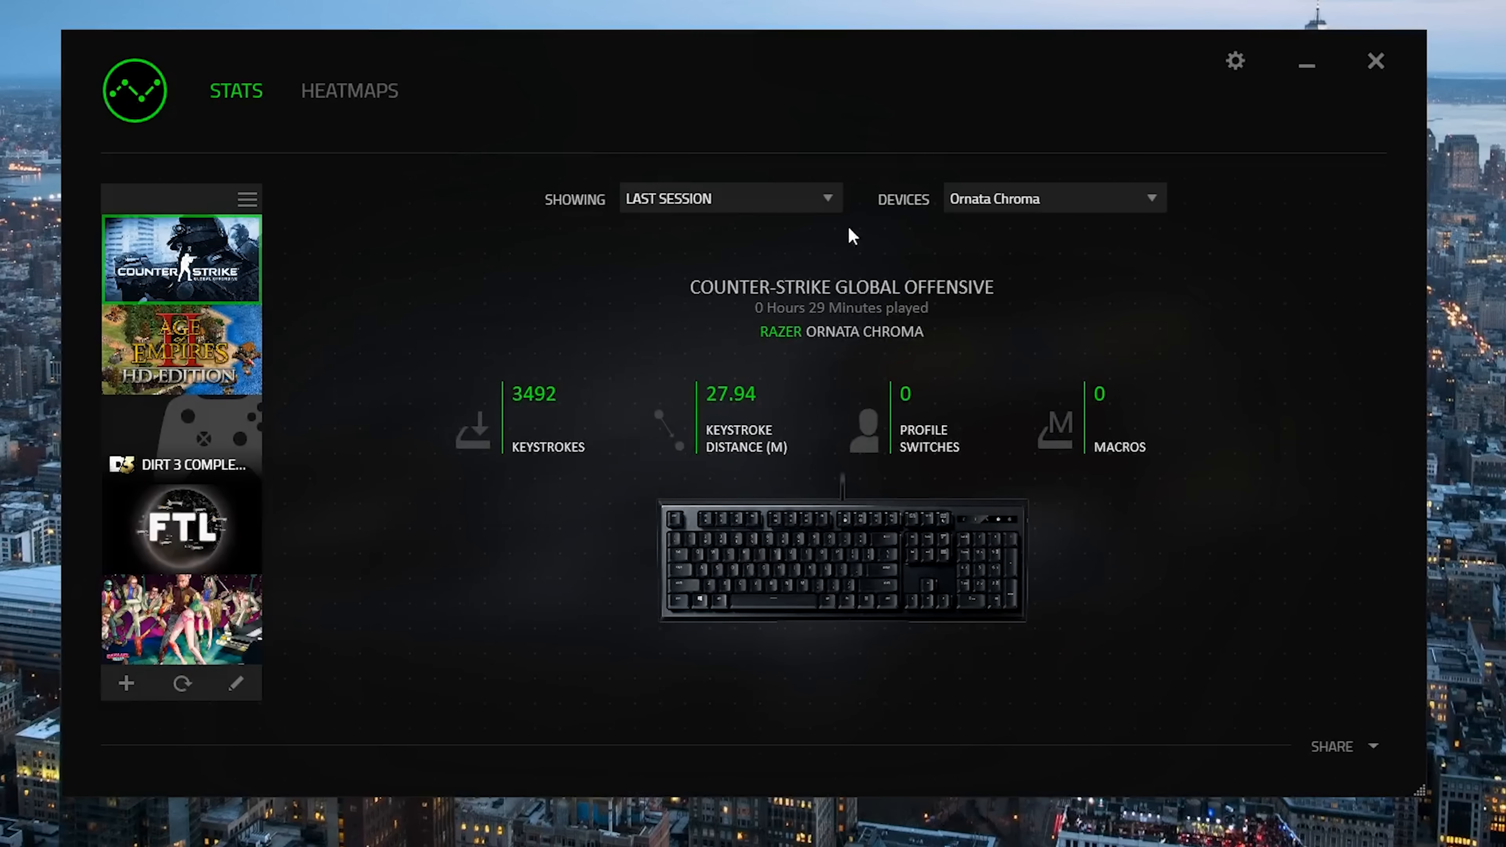
- Set the Showing period to All-Time and scroll through the games list
left_click(728, 198)
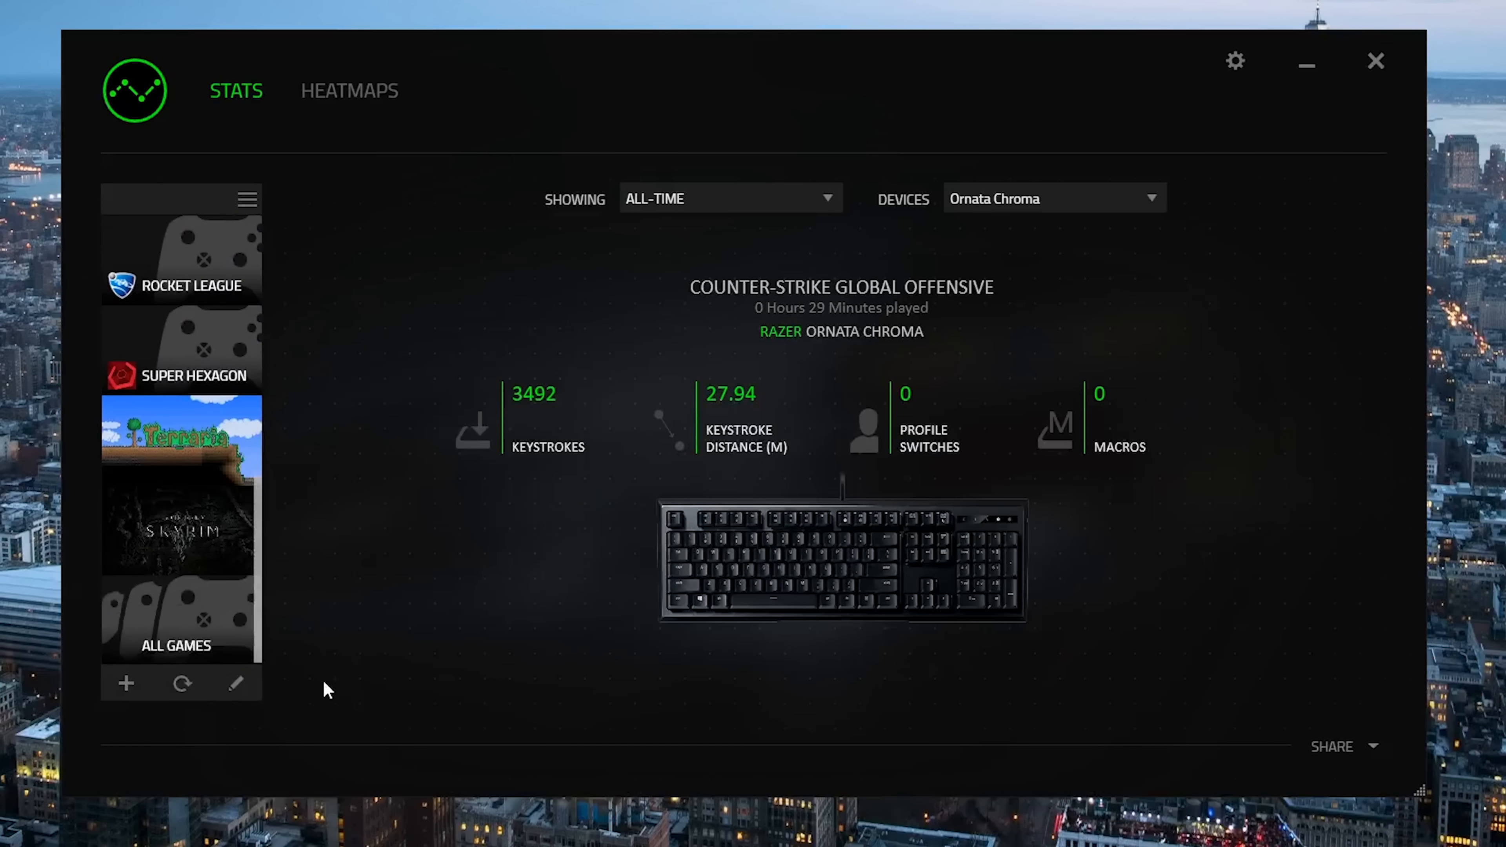
scroll("down", 3)
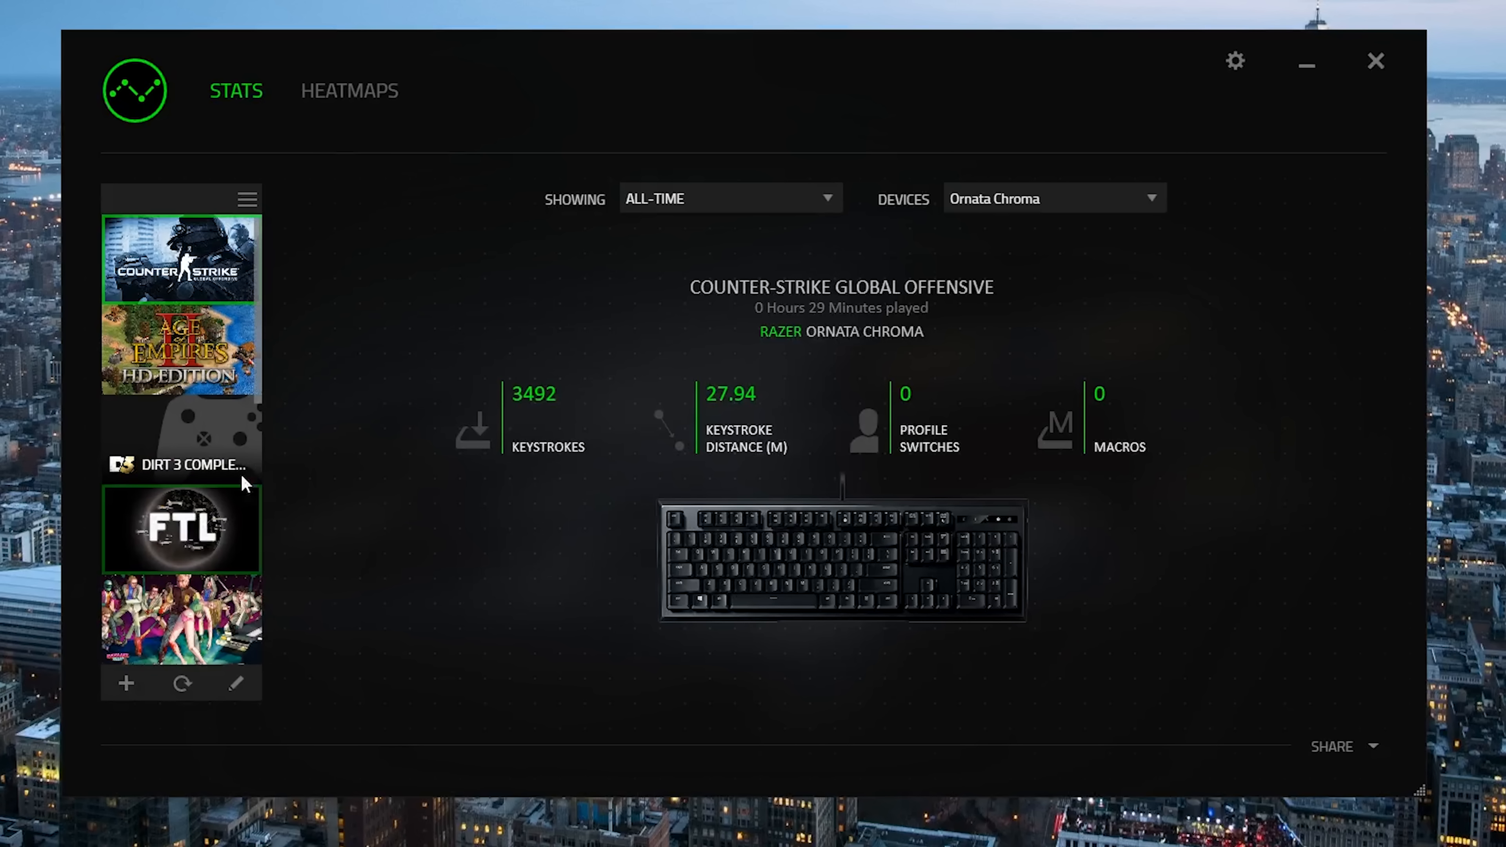
- Review the Mouse Movement and Keystrokes heatmaps, then close the Chroma Configurator back to Keyboard Lighting
left_click(349, 91)
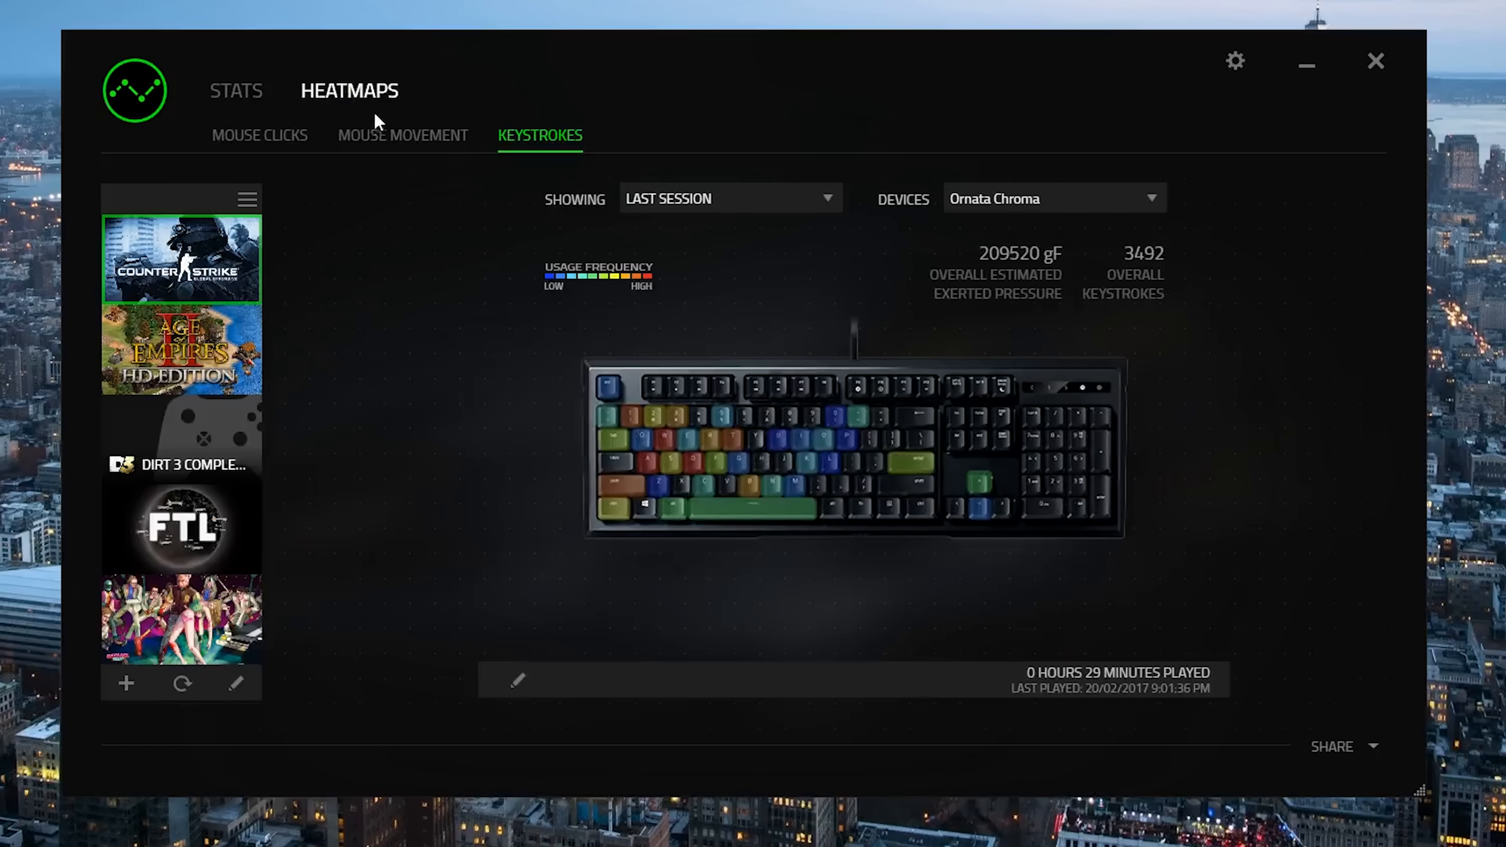
left_click(402, 134)
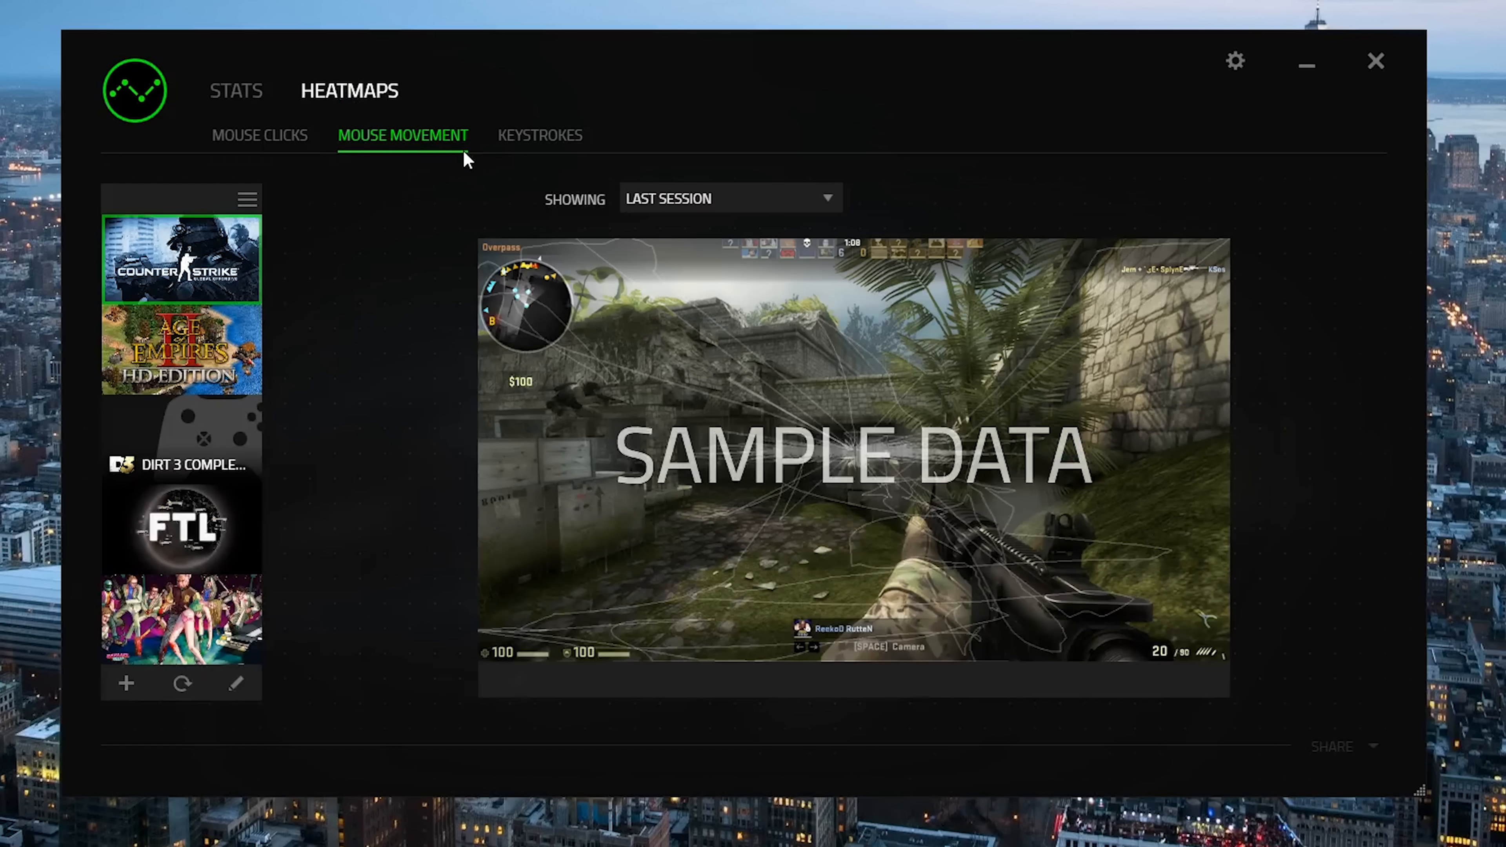
left_click(539, 134)
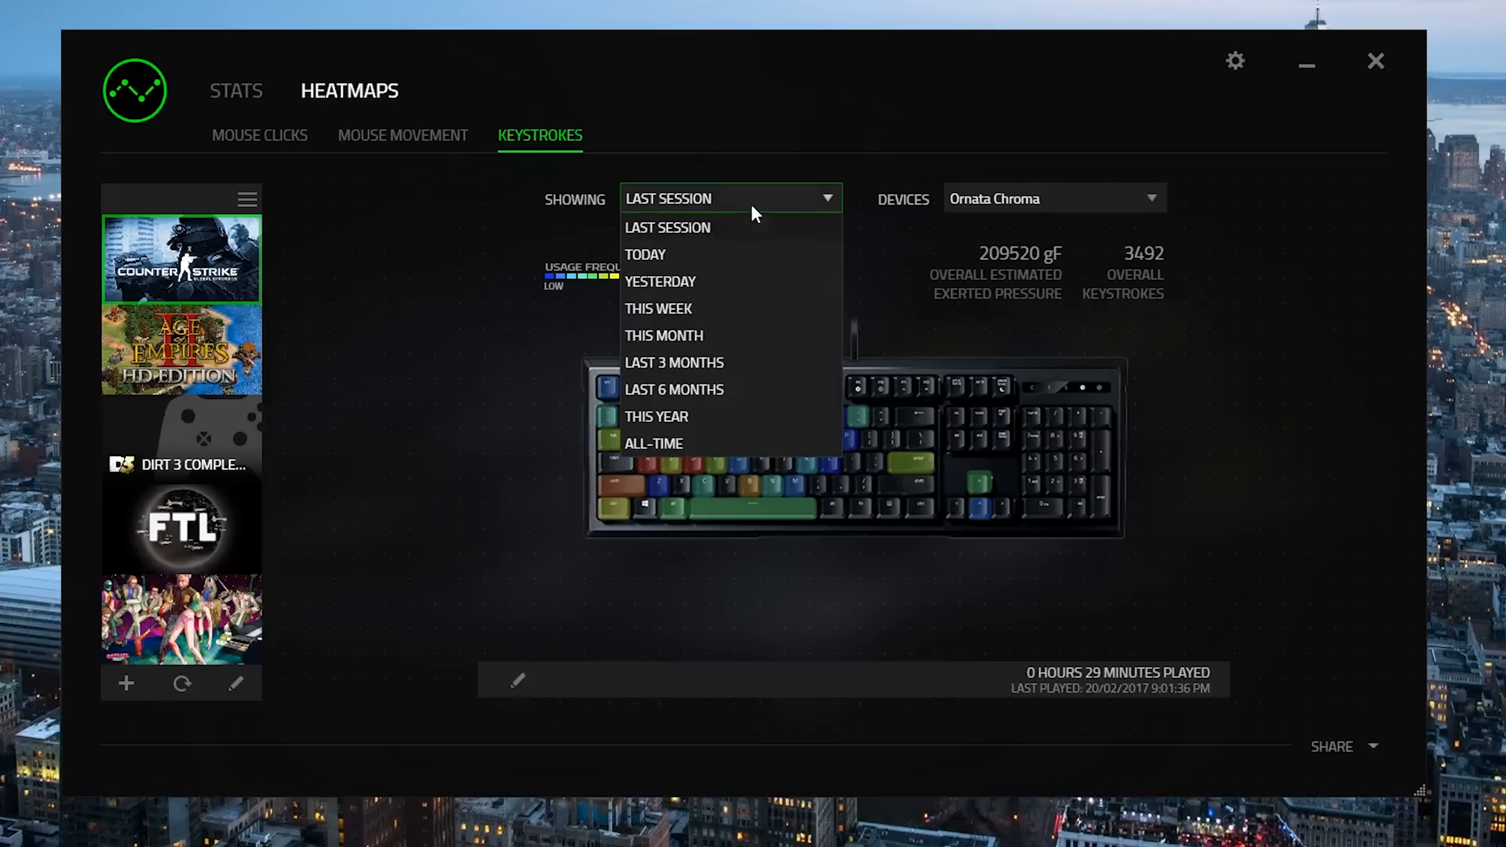
left_click(654, 442)
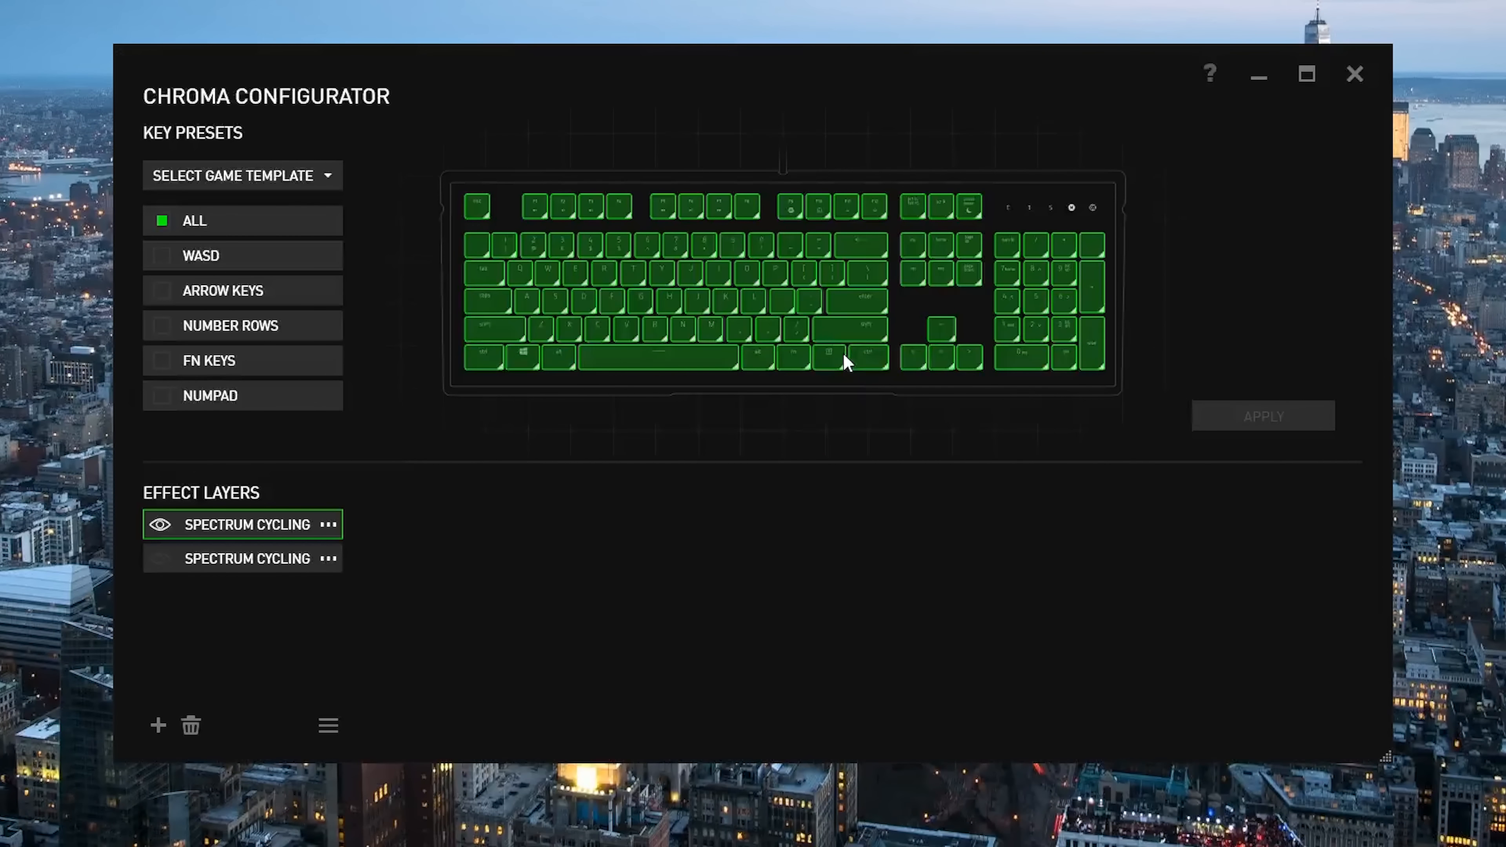
left_click(1355, 74)
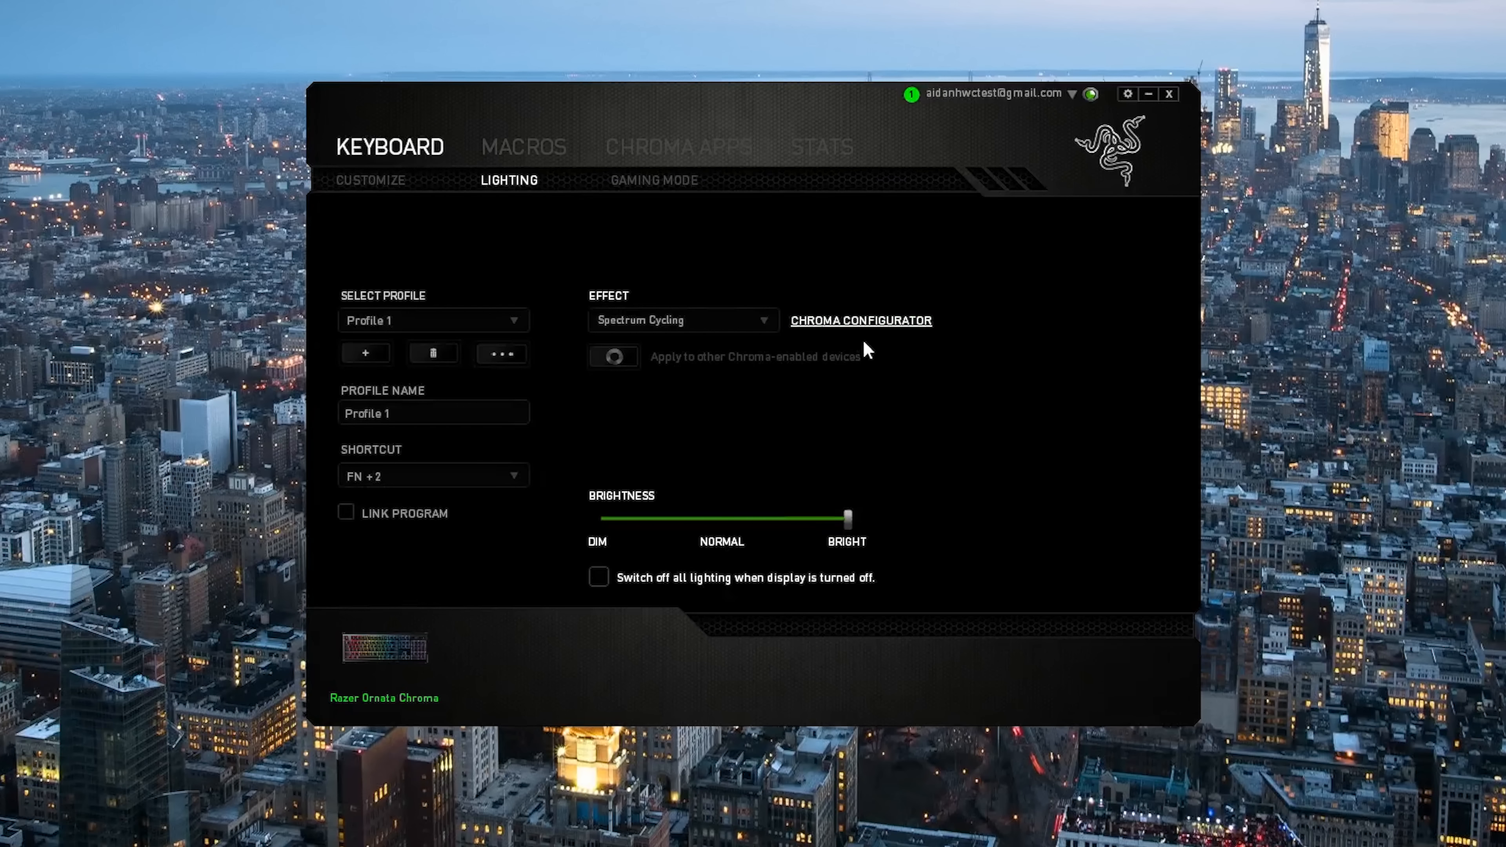
- Browse the lighting Effect options, then switch to the Gaming Mode settings
left_click(681, 320)
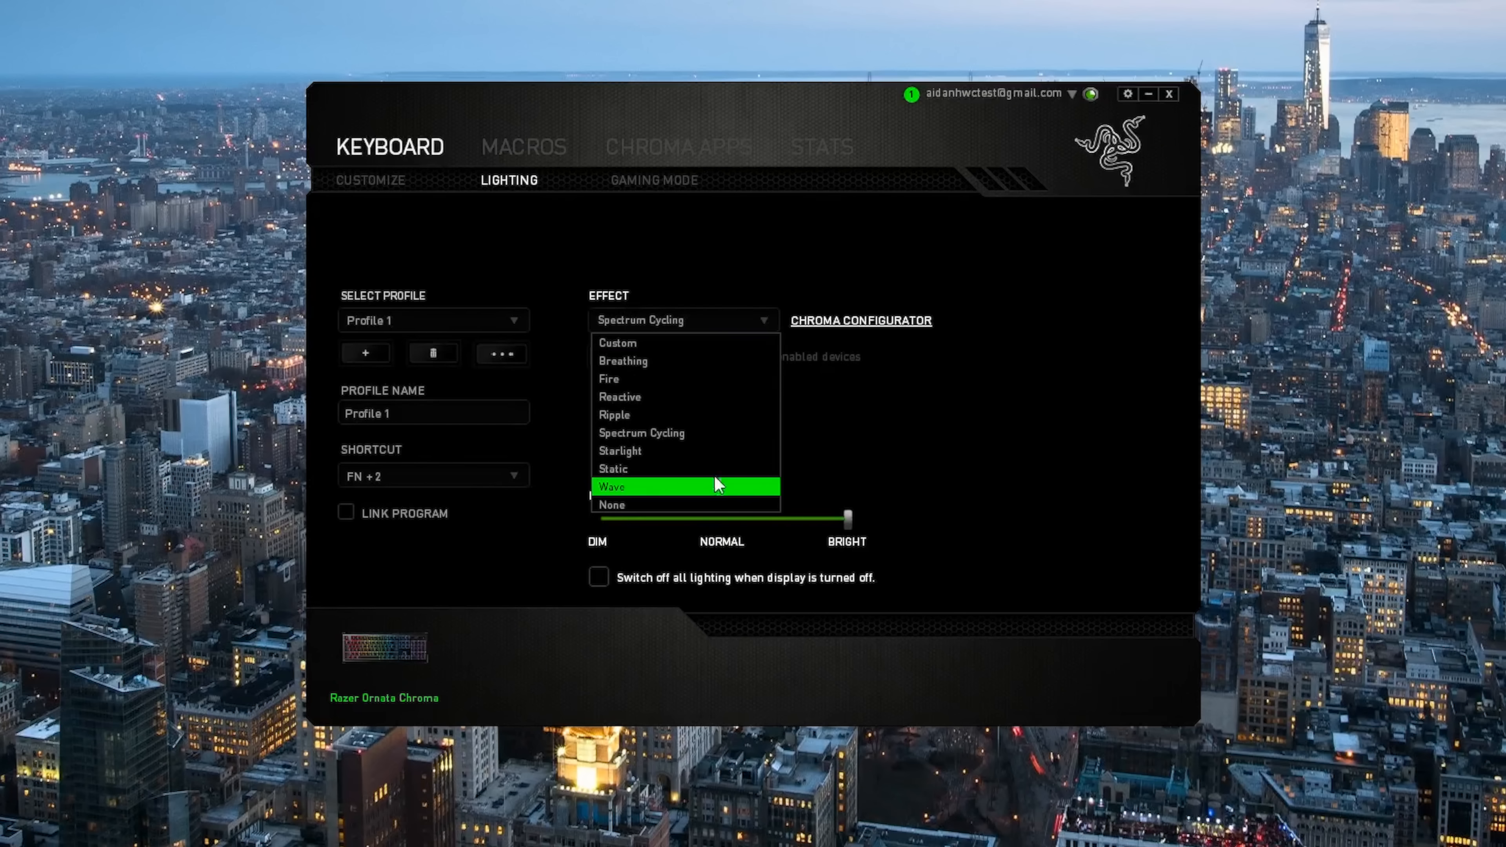
mouse_move(672, 378)
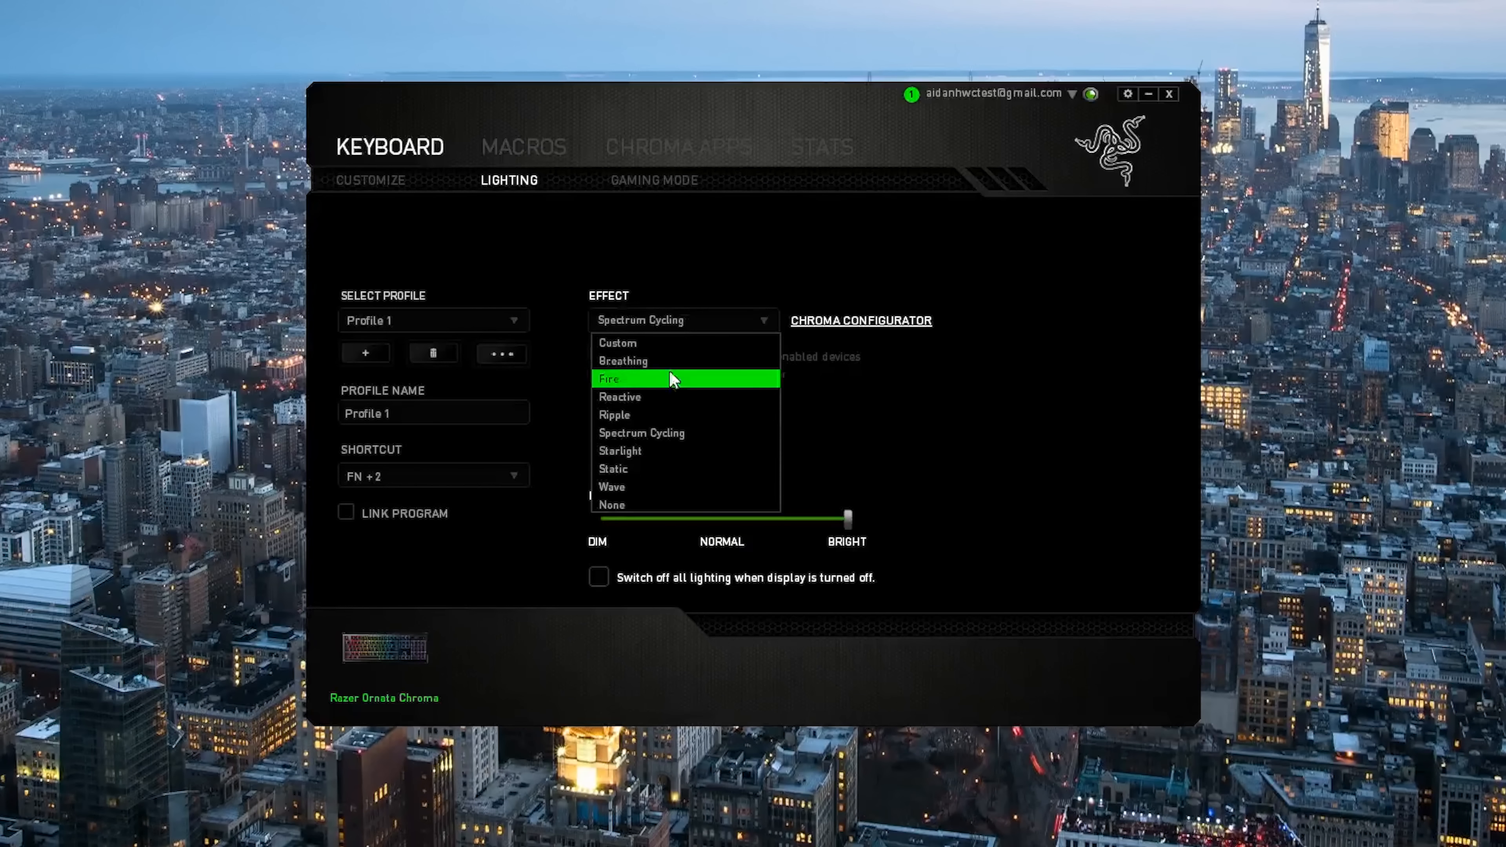
left_click(654, 180)
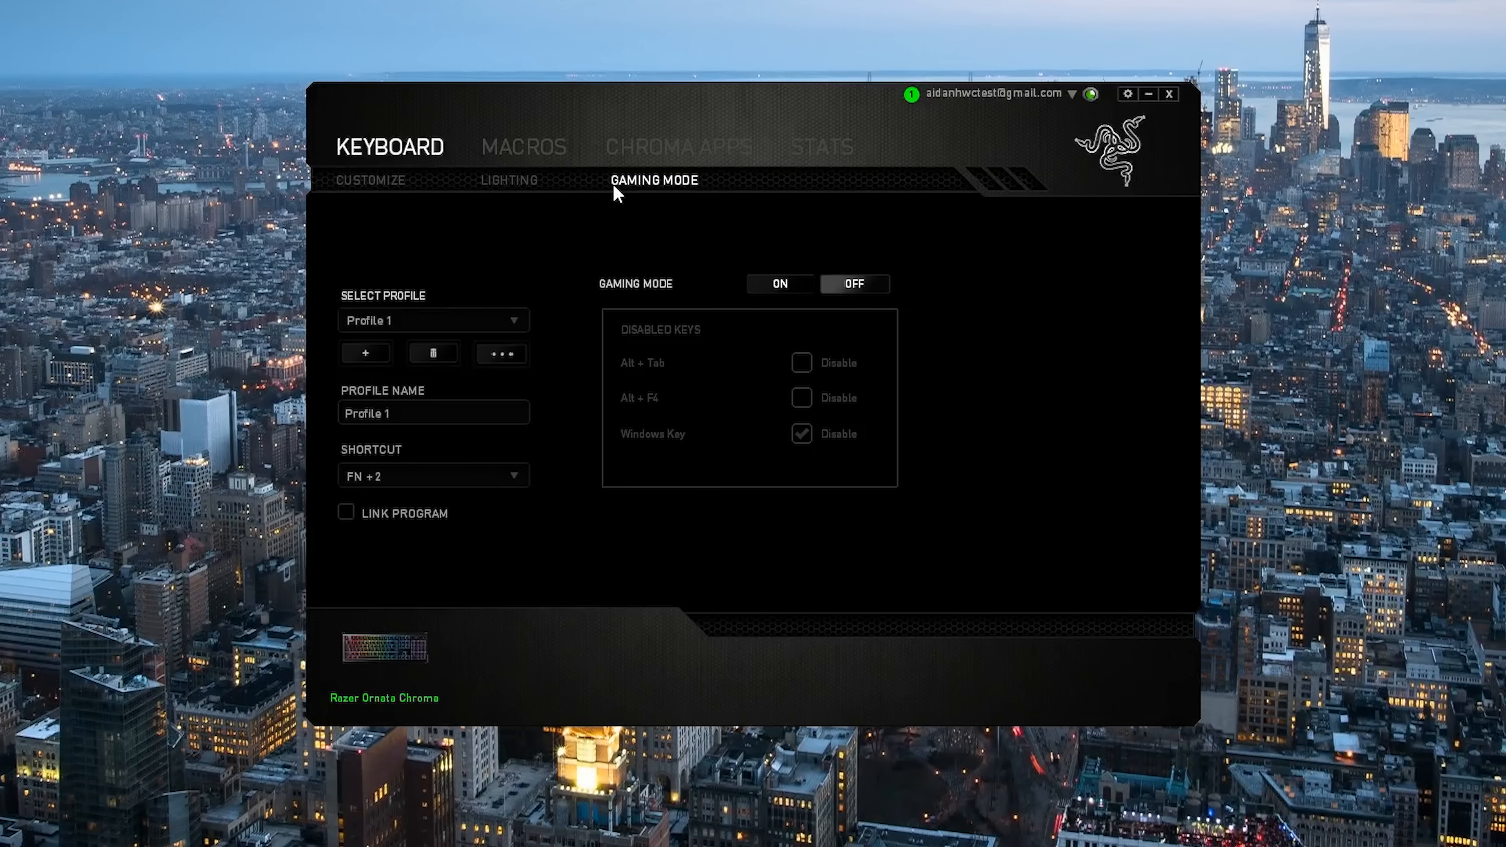